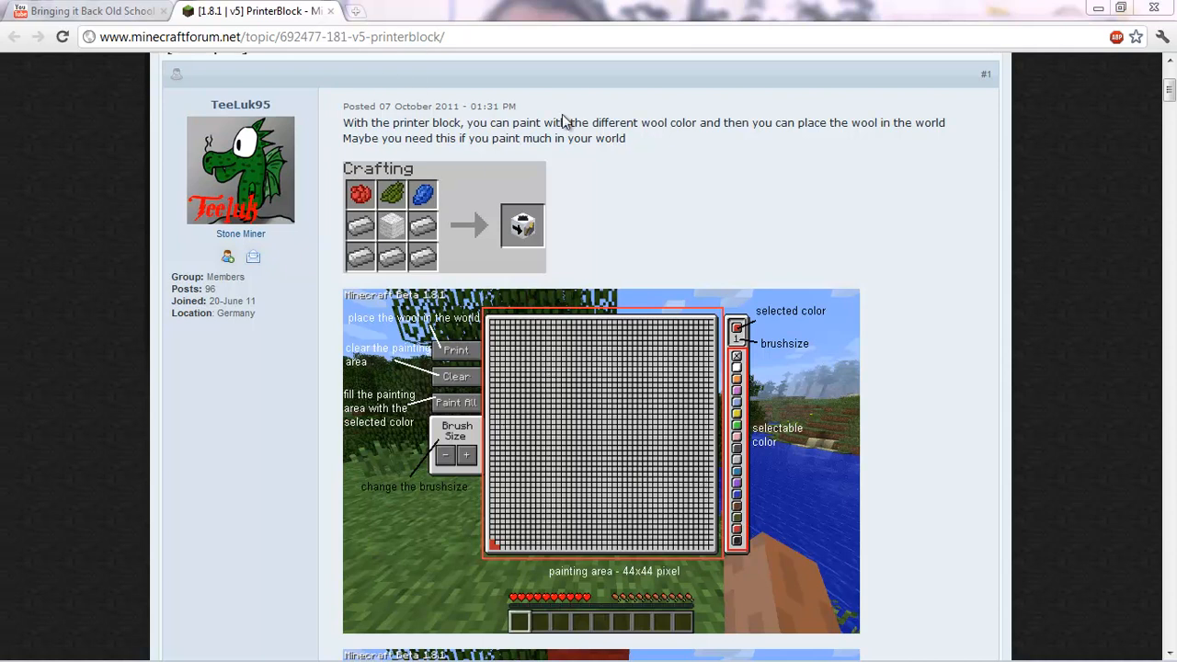
pyautogui.moveTo(235, 232)
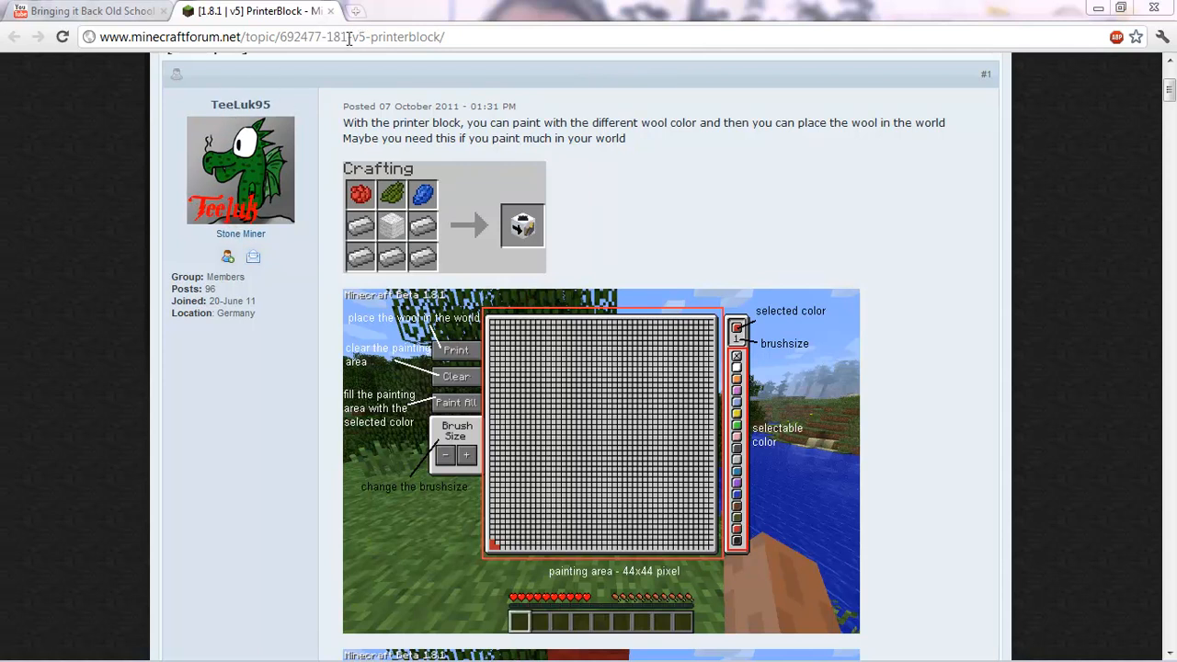
# Scroll to the forum post's download section and start the PrinterBlock 1.8.1 MediaFire download
pyautogui.scroll(-3)
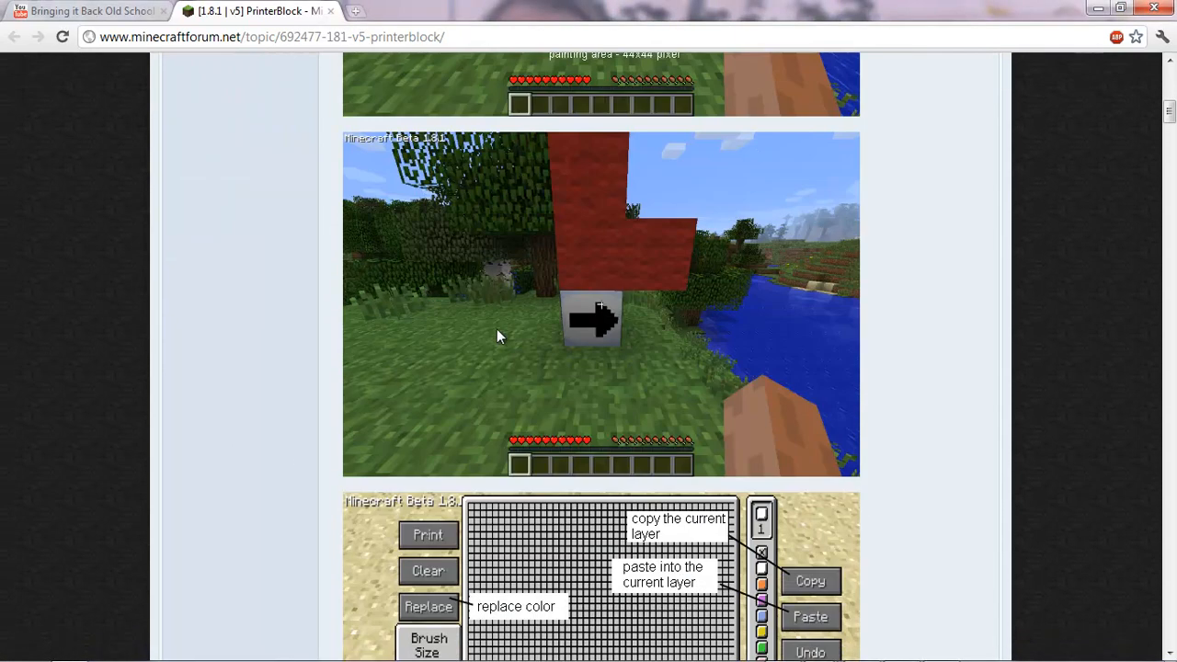
pyautogui.scroll(-3)
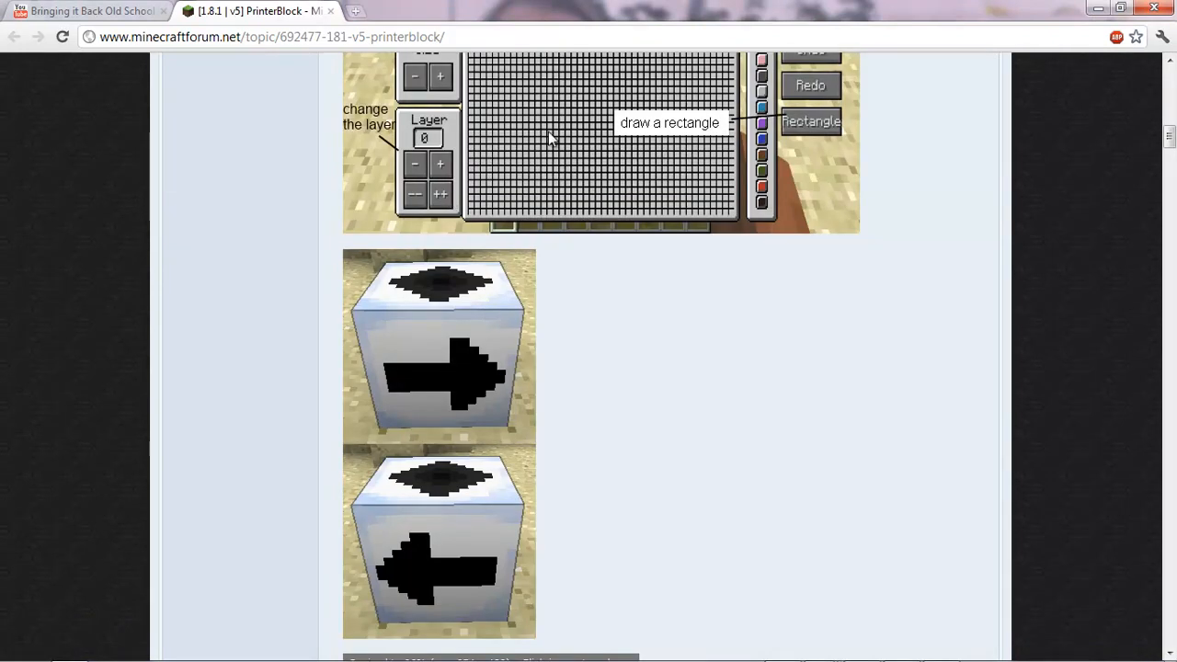
pyautogui.scroll(-3)
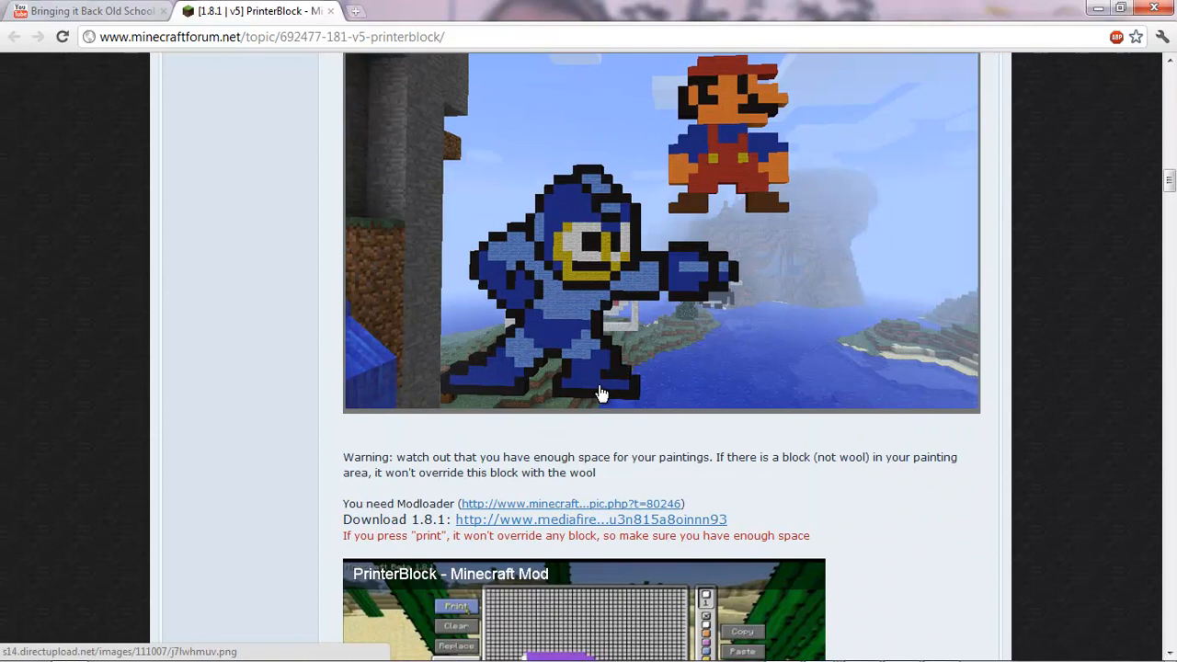
pyautogui.scroll(-3)
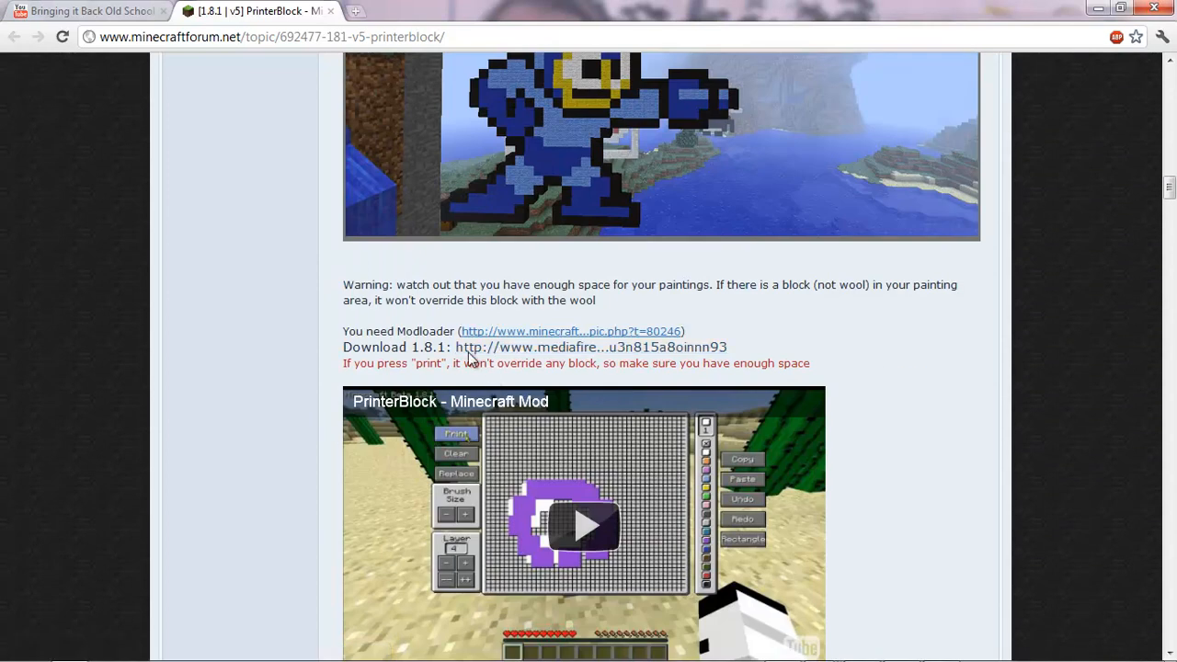
pyautogui.moveTo(488, 357)
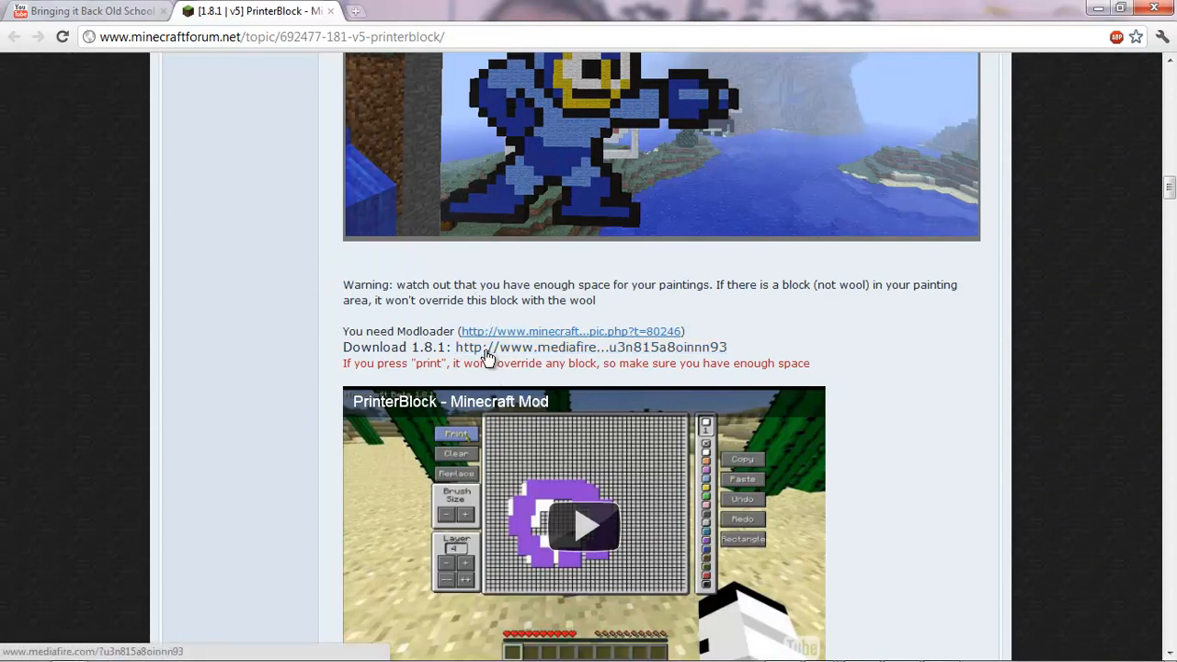
pyautogui.click(589, 346)
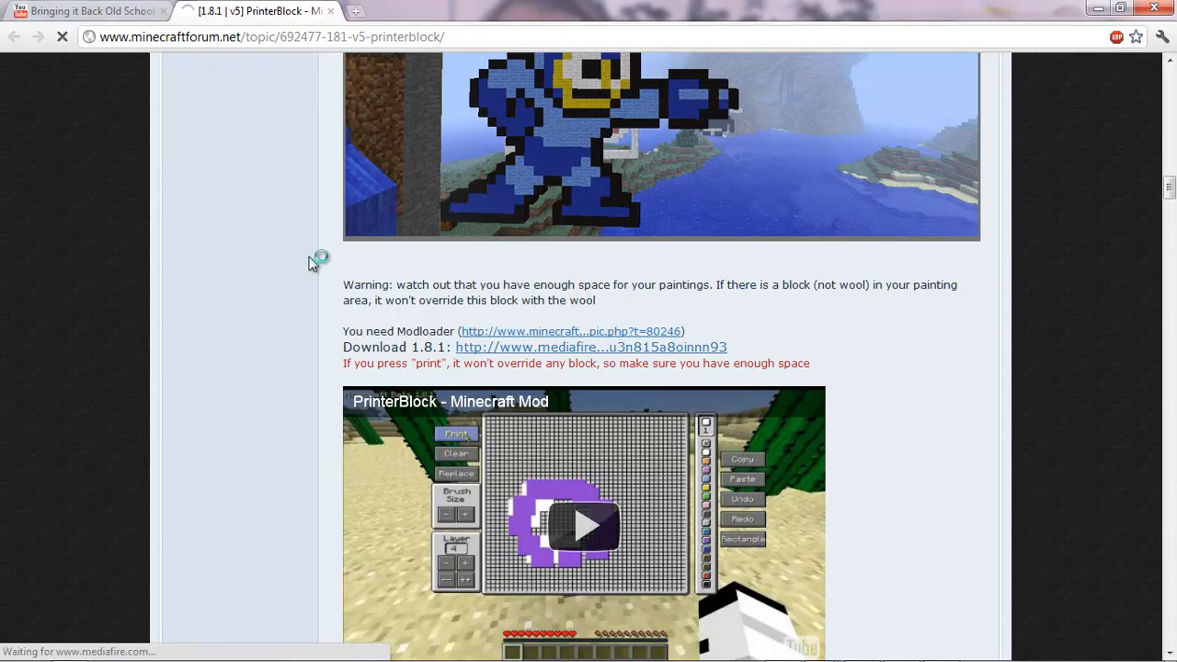
pyautogui.click(591, 346)
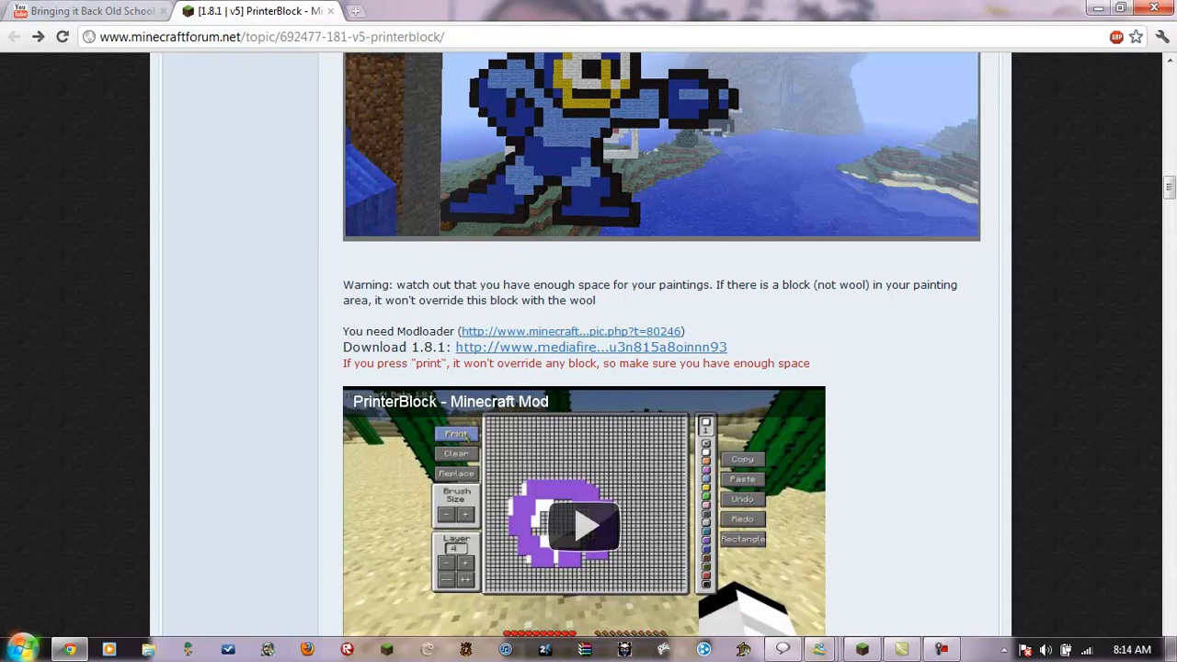
pyautogui.moveTo(15, 647)
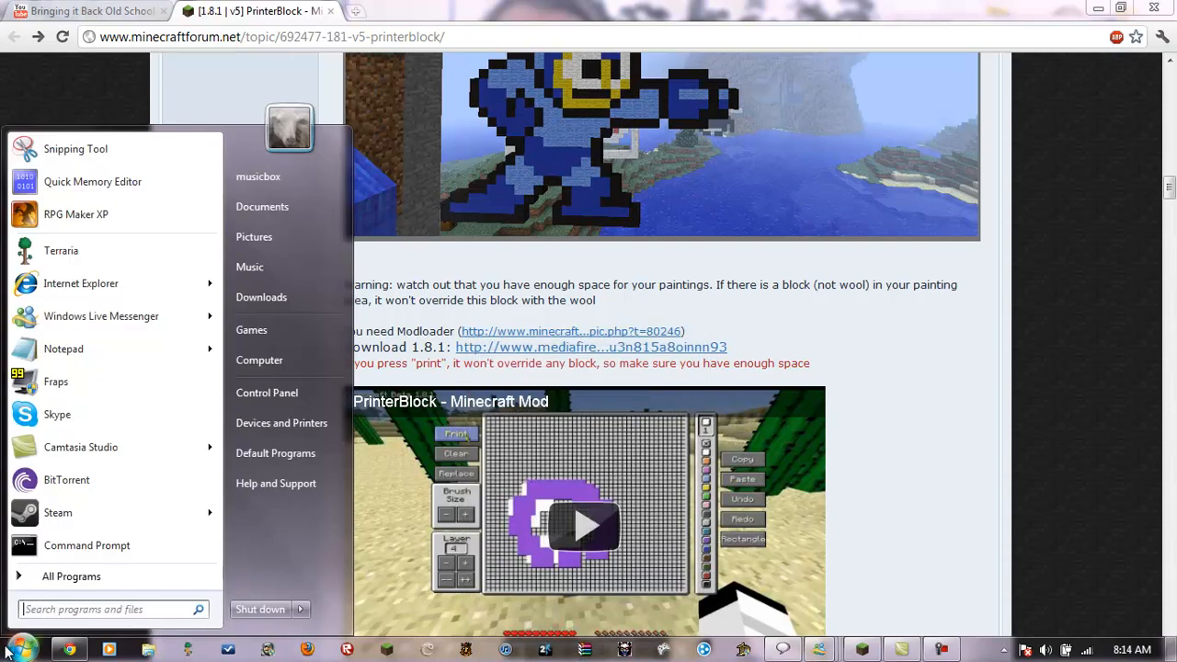
# Open the .minecraft folder in AppData\Roaming from the Start Menu
pyautogui.click(70, 576)
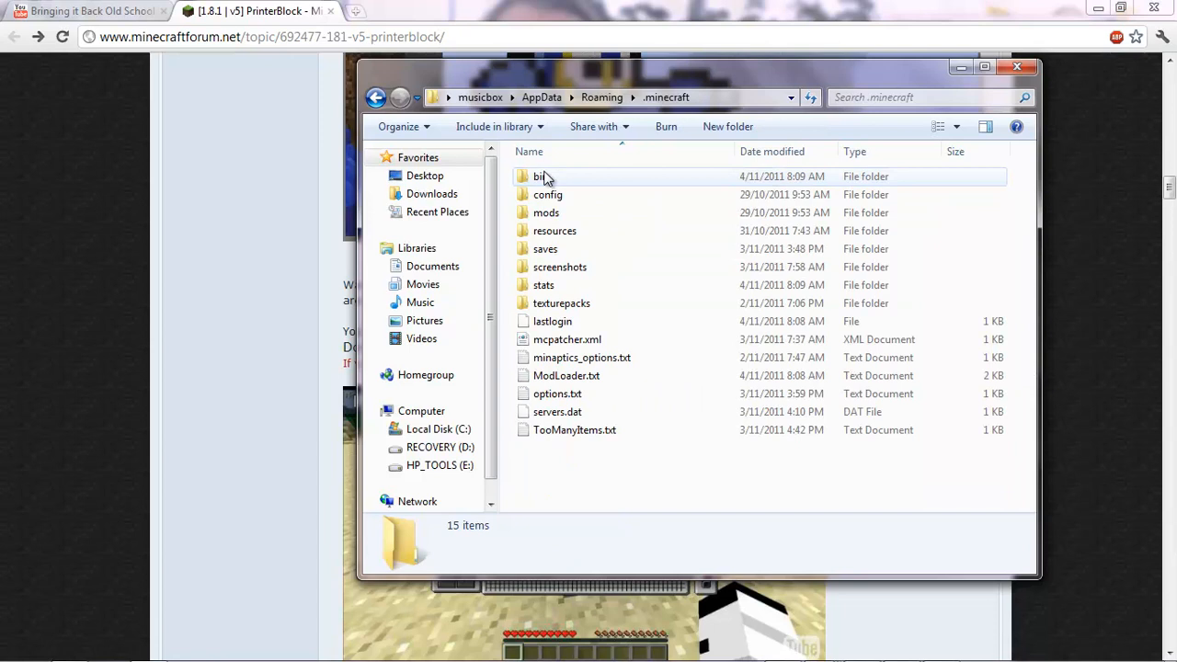
# Enter the bin folder and open minecraft.jar in WinRAR
pyautogui.click(541, 177)
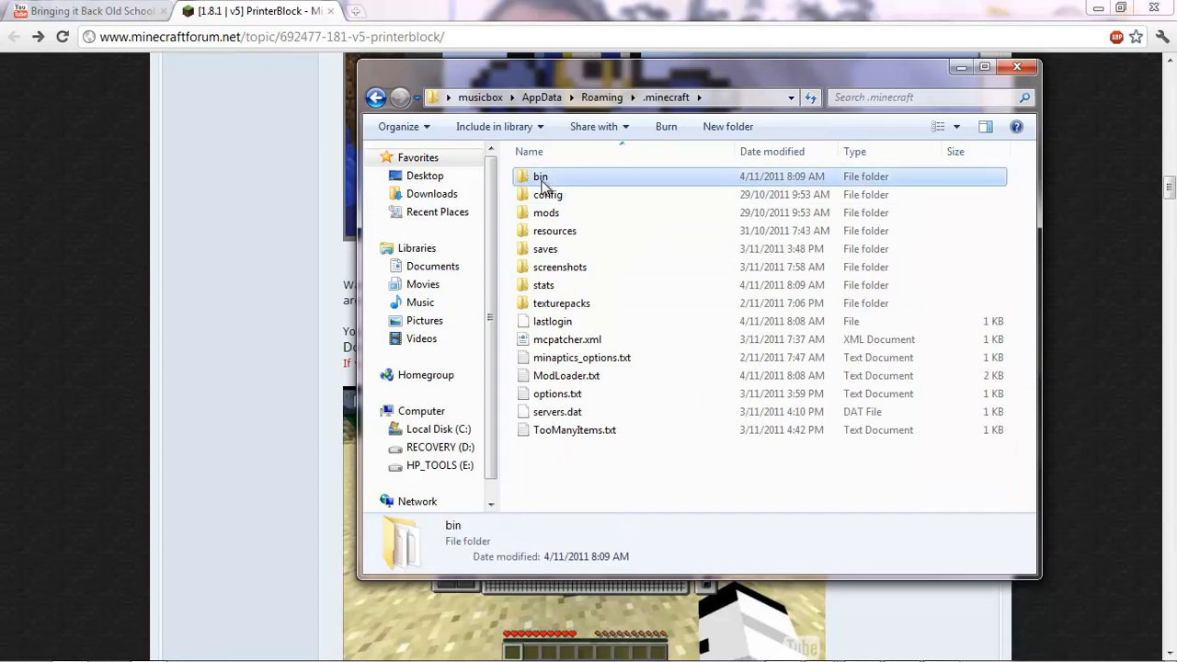
pyautogui.doubleClick(541, 177)
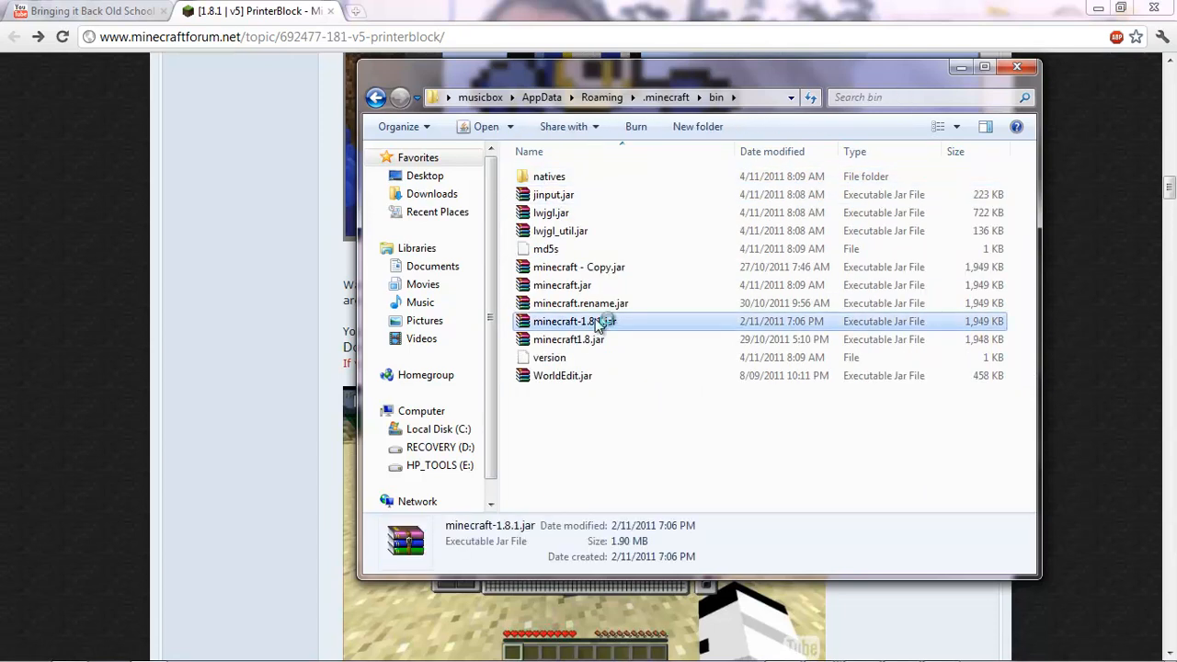
pyautogui.rightClick(596, 460)
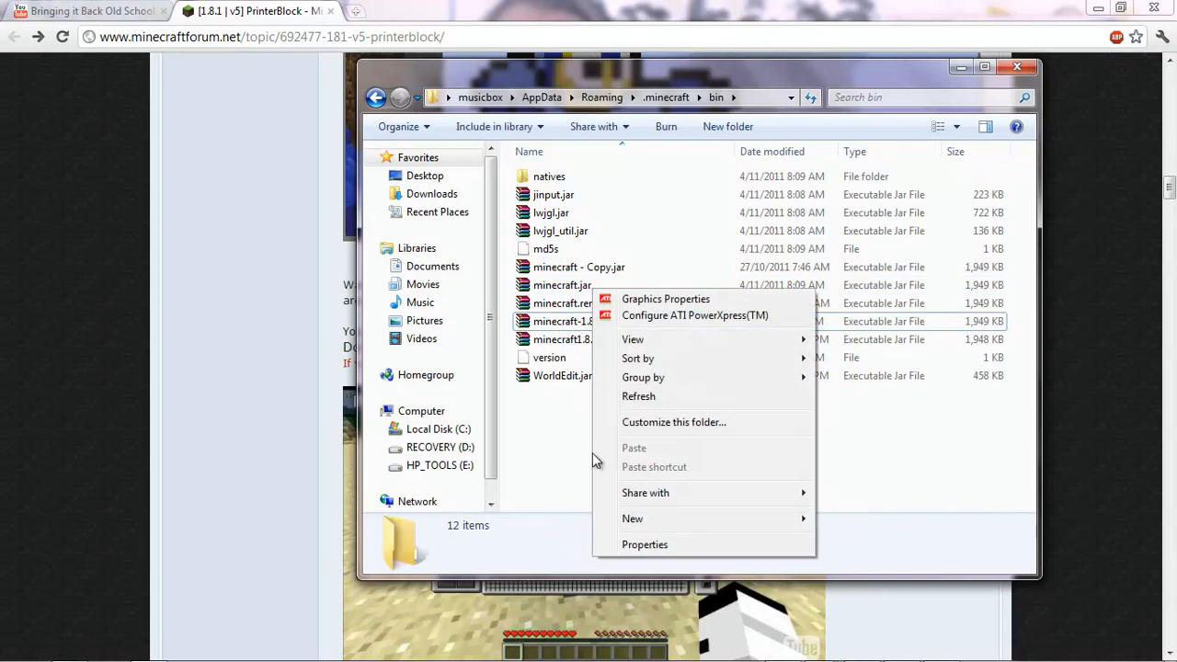
pyautogui.click(563, 283)
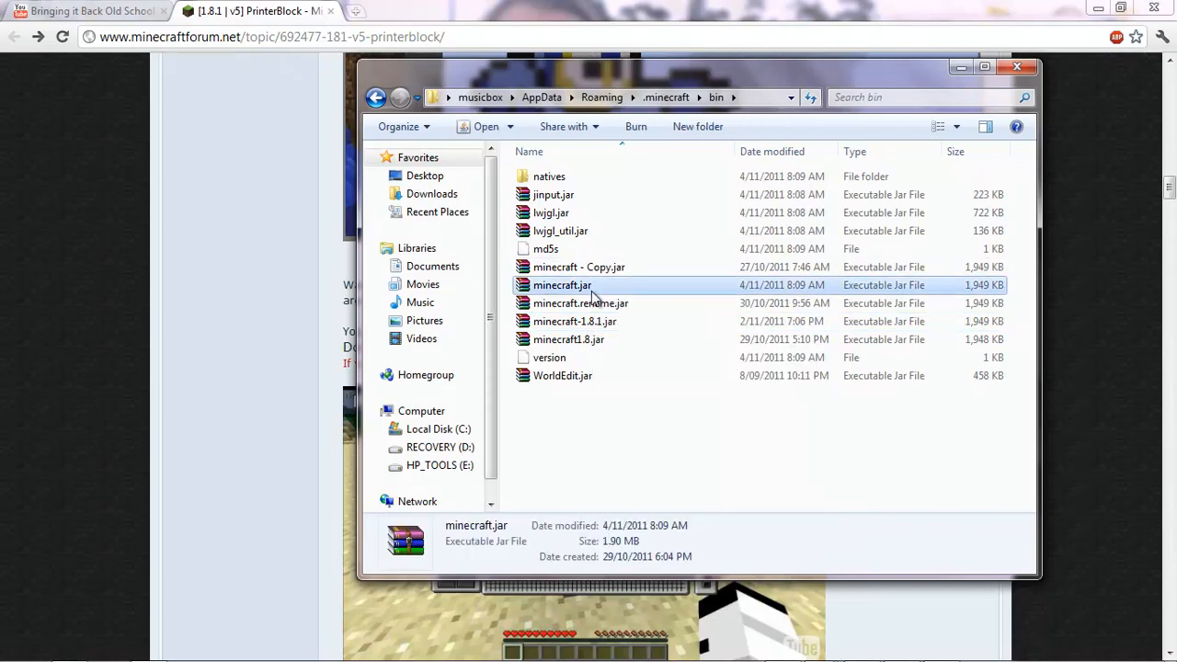
pyautogui.rightClick(563, 285)
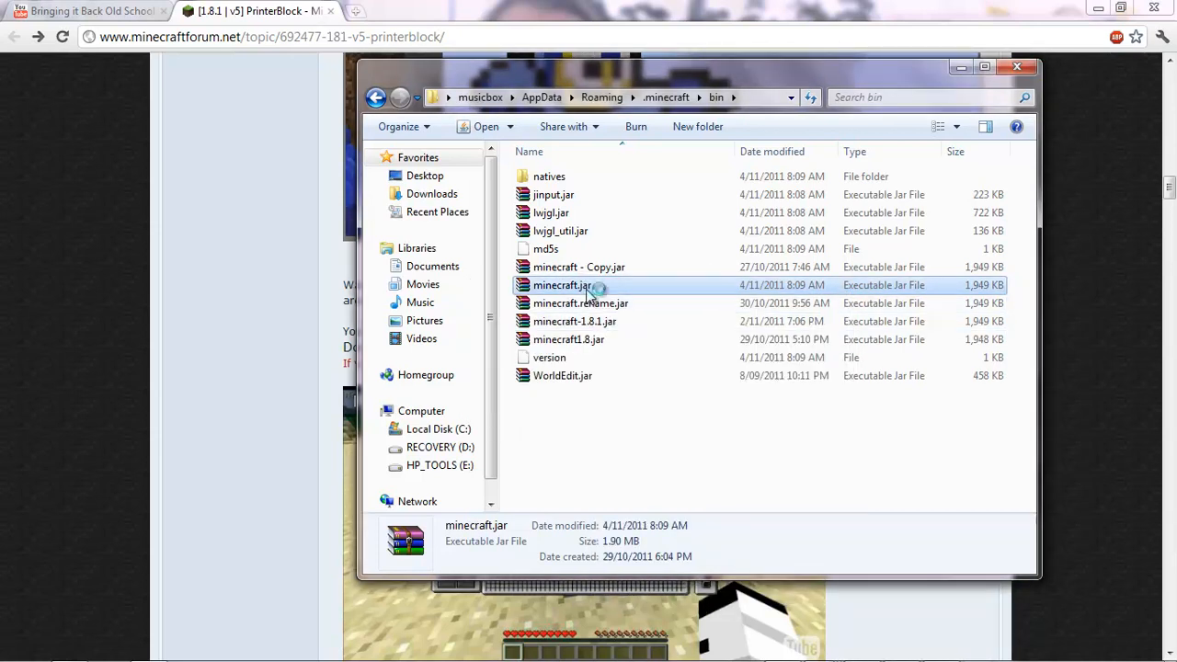
pyautogui.rightClick(563, 285)
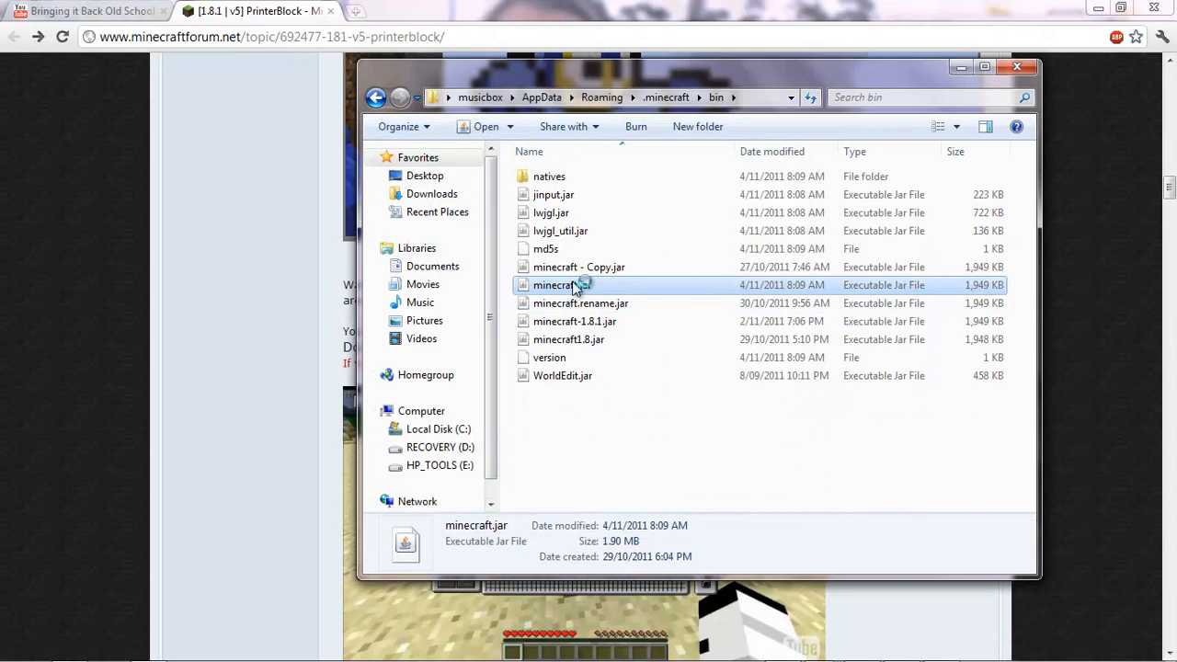
pyautogui.rightClick(555, 283)
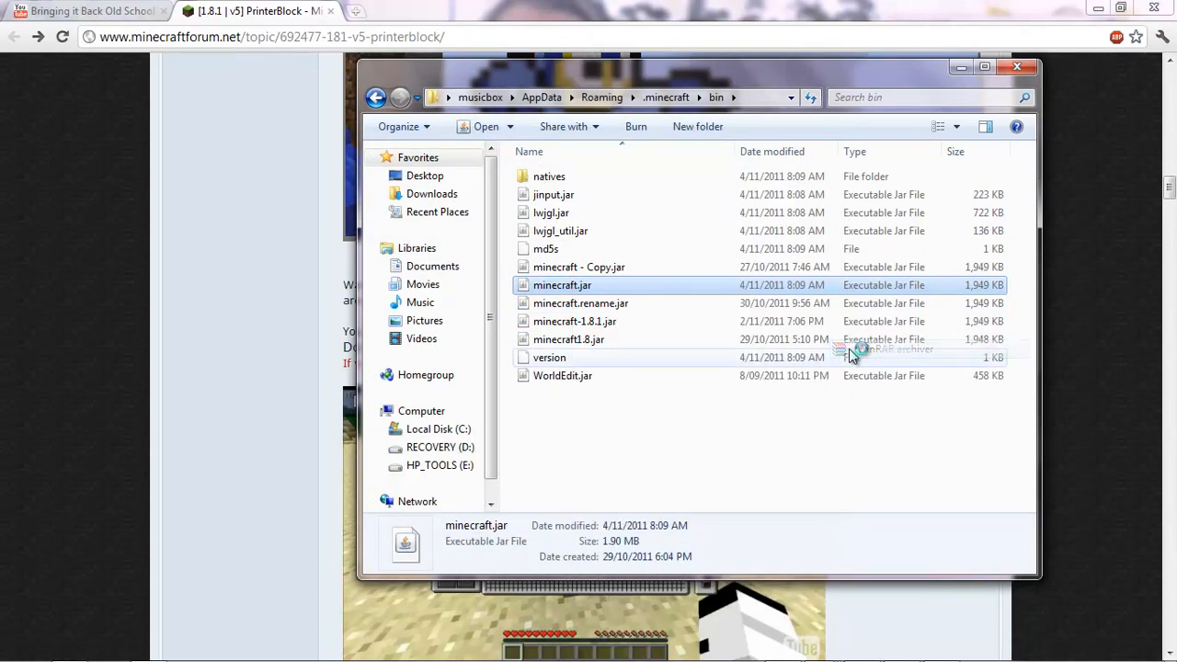
pyautogui.doubleClick(563, 283)
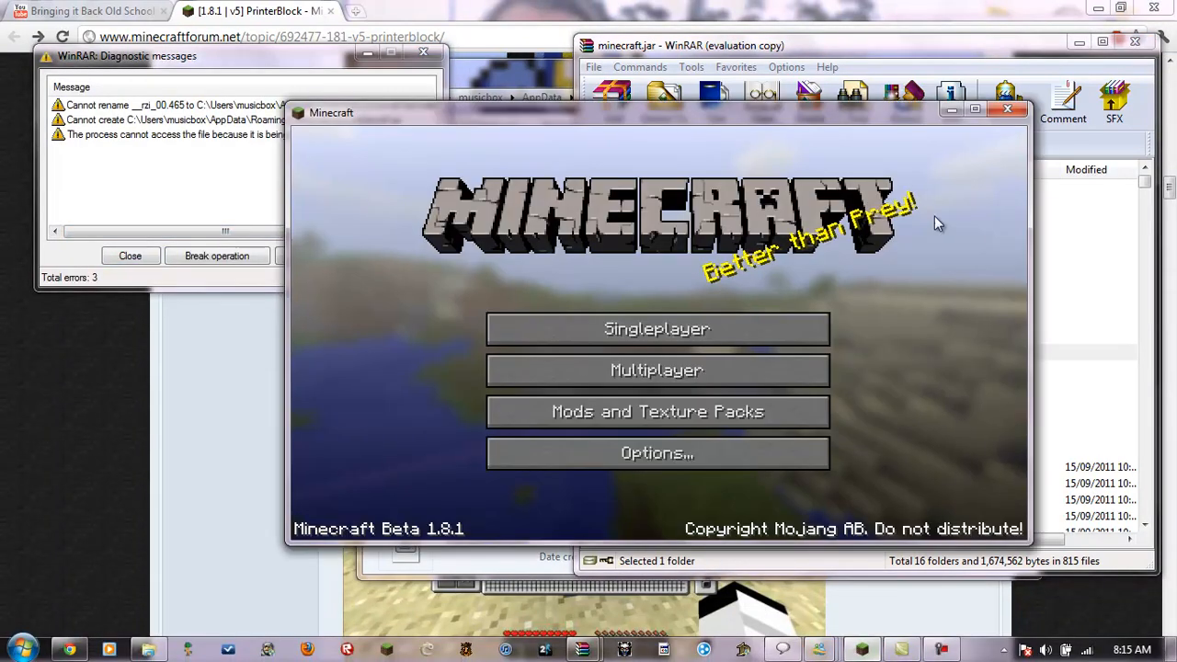
# Delete the META-INF folder from minecraft.jar, leaving 15 folders
pyautogui.click(1008, 110)
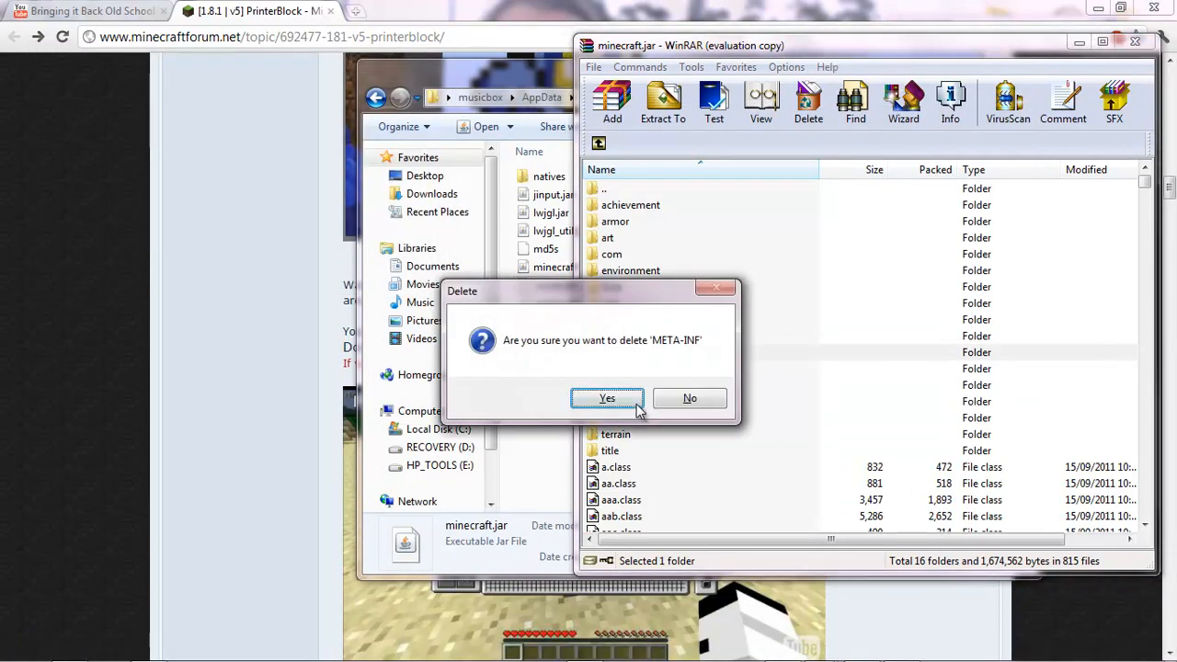
pyautogui.click(607, 397)
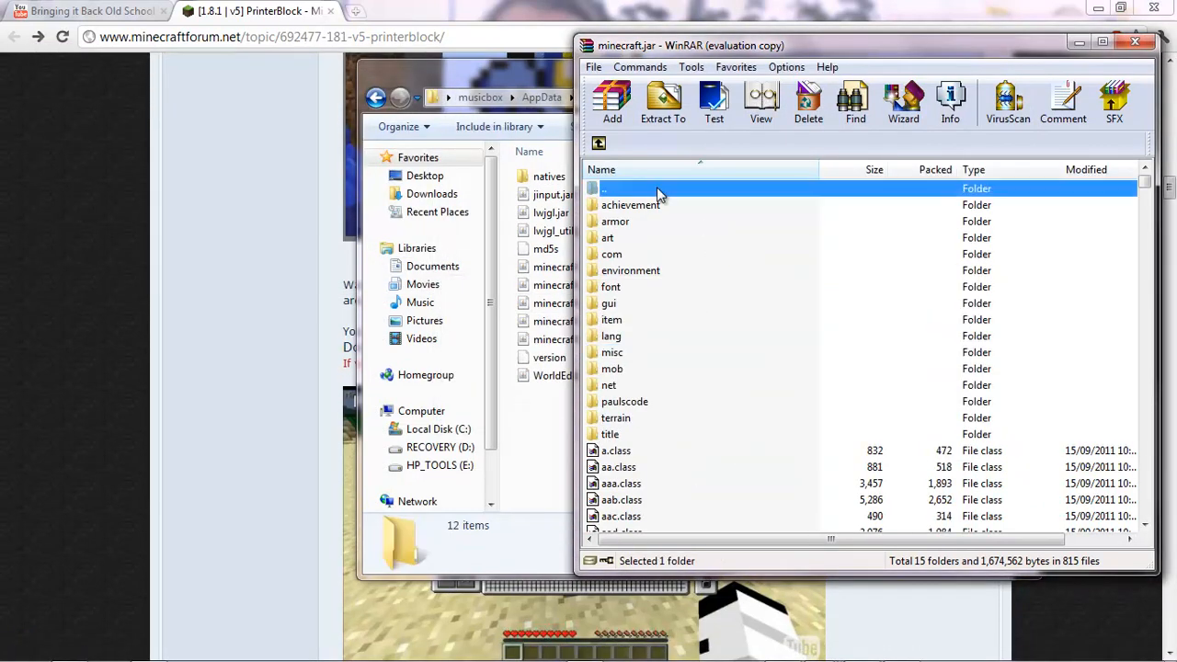
pyautogui.click(15, 648)
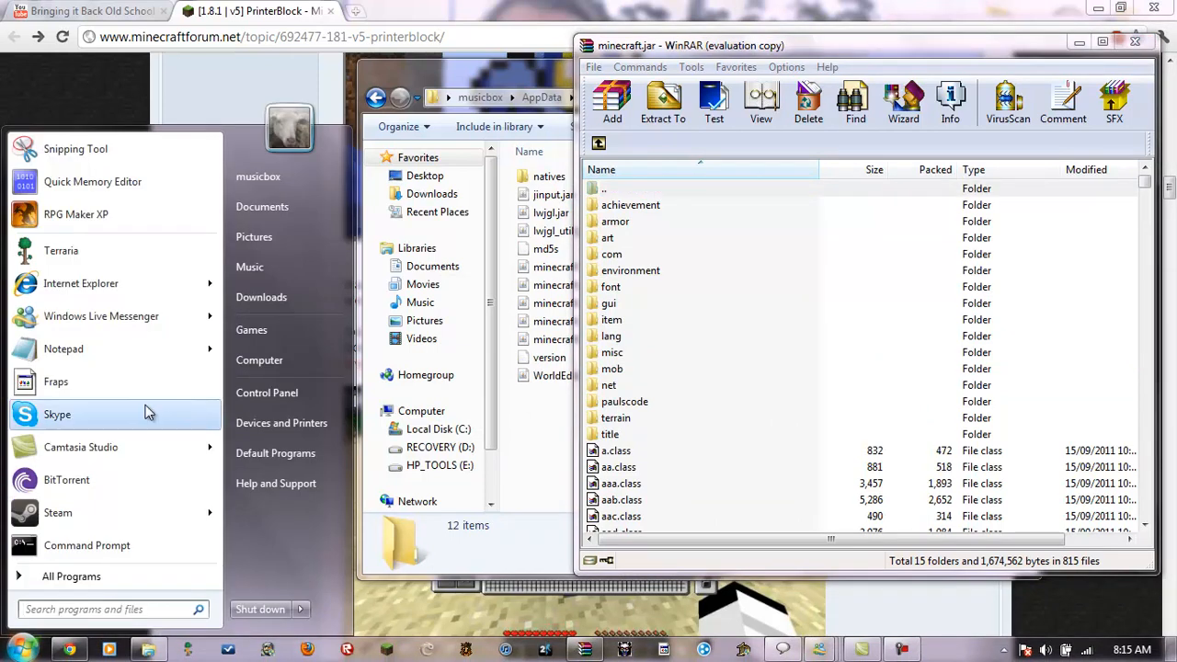
# Add PrinterBlock 1.8.1's class files, printerblock folder and printerblock.png into minecraft.jar
pyautogui.write('pr')
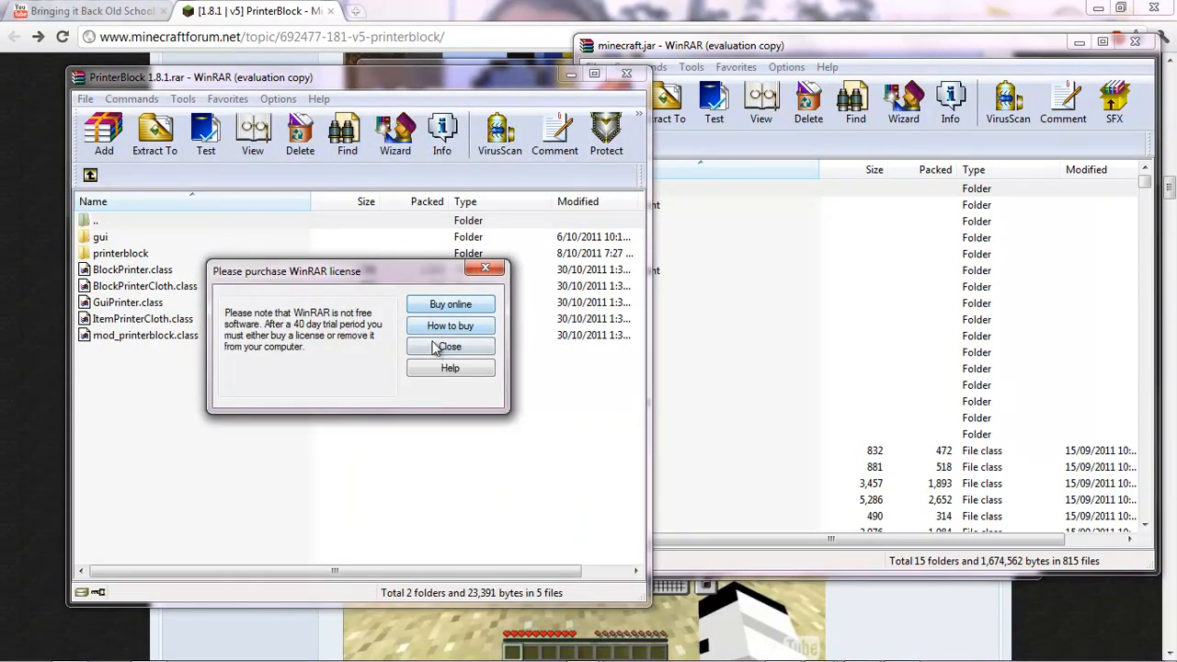
pyautogui.click(448, 346)
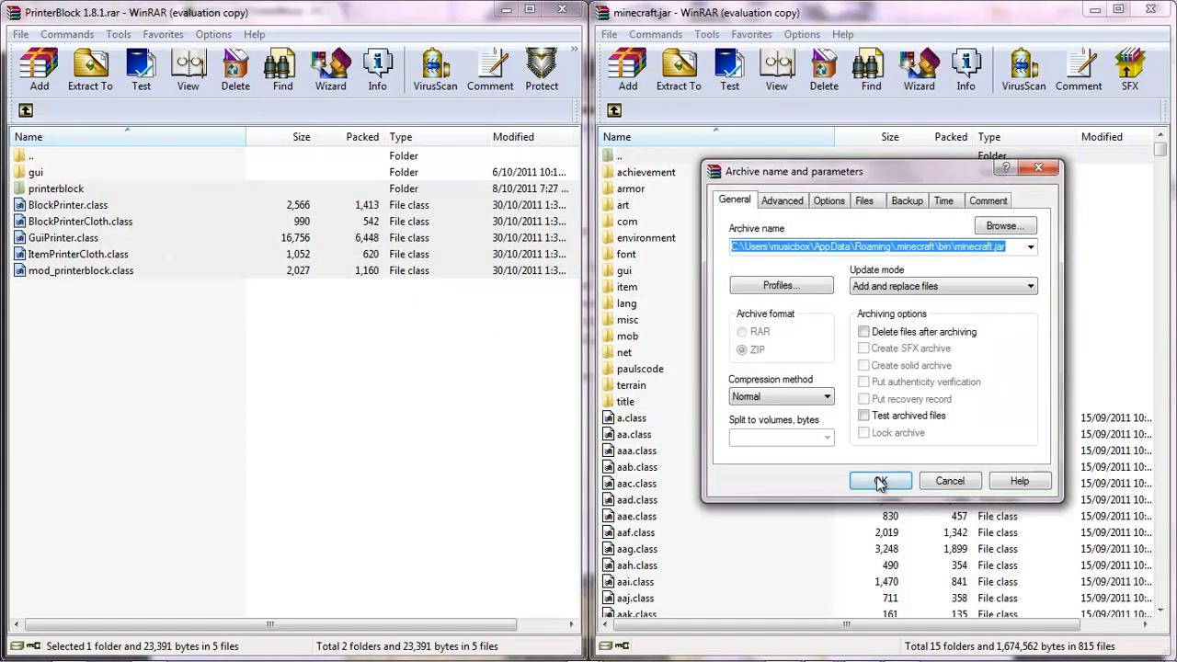
pyautogui.click(879, 482)
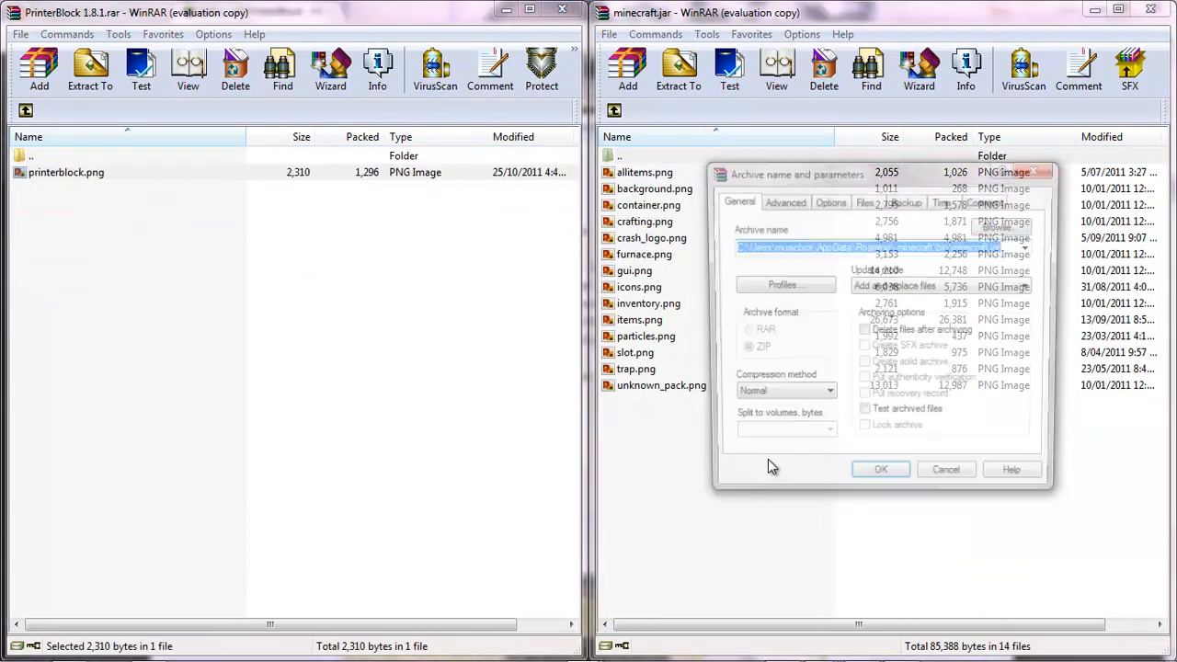
pyautogui.click(879, 469)
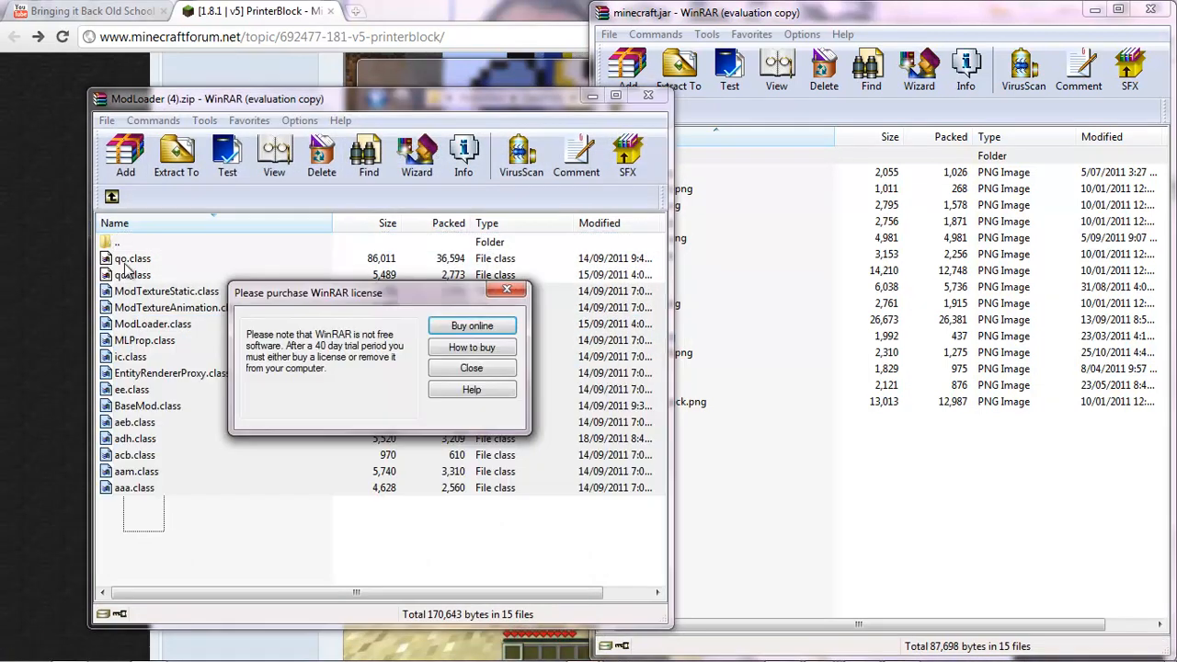
# Add all ModLoader class files into minecraft.jar, bringing it to 826 files
pyautogui.click(471, 368)
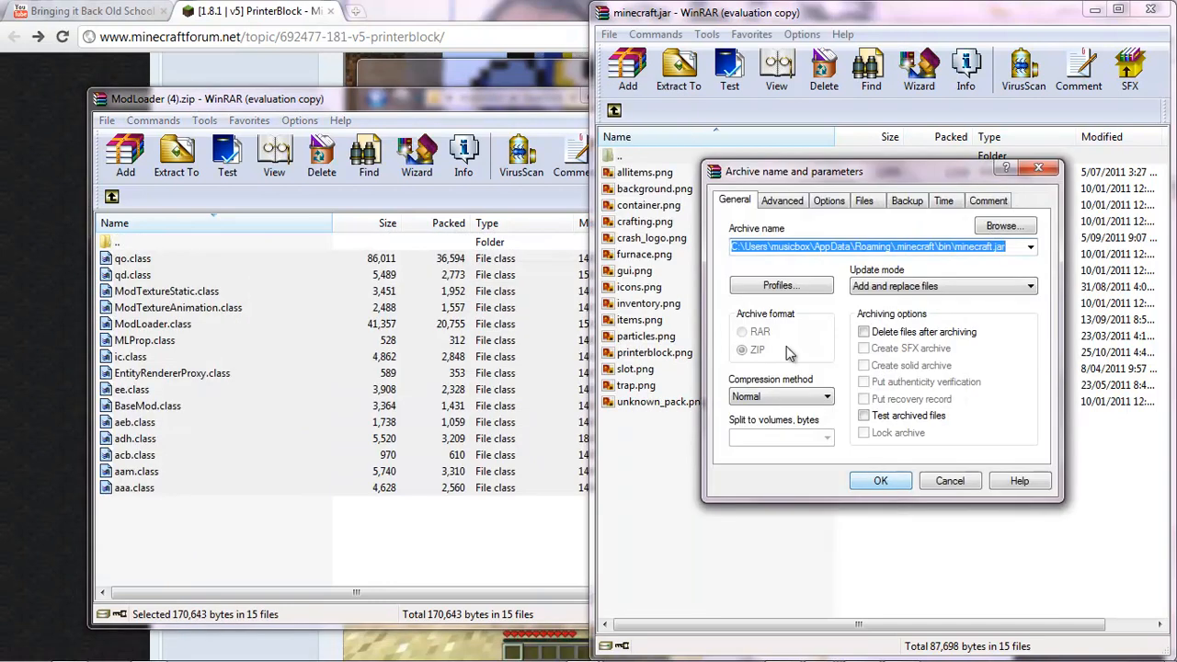
pyautogui.click(879, 480)
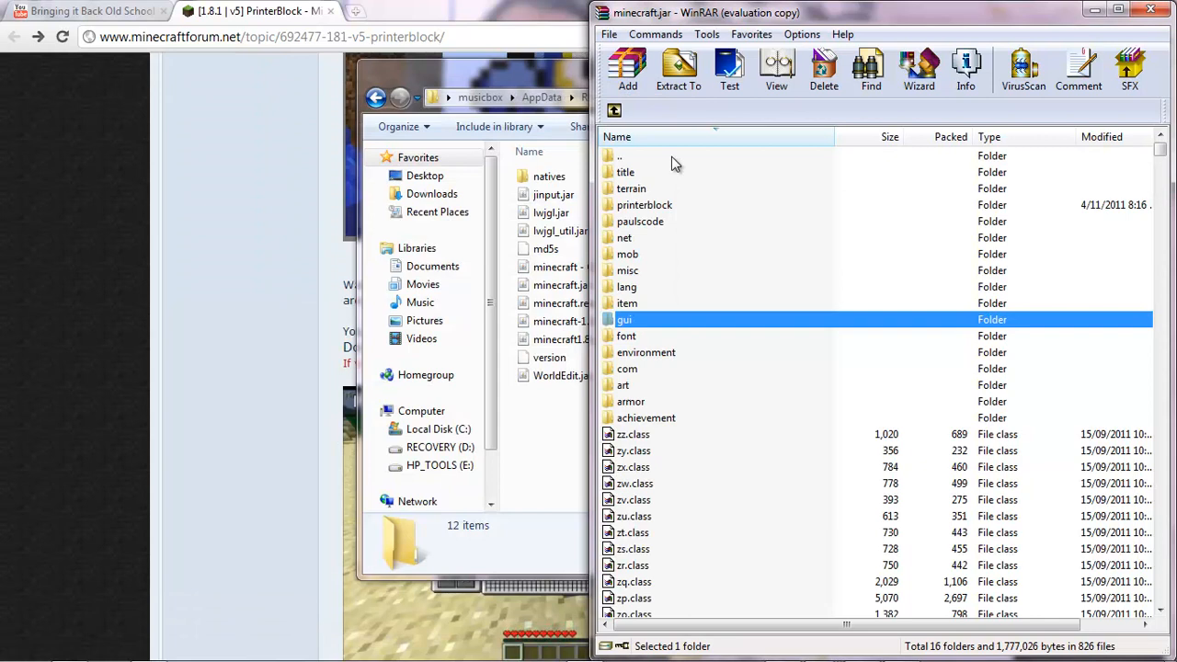
# Find and open TooManyItems2011_09_27_1.8_fix.zip and select its class files for minecraft.jar
pyautogui.click(620, 154)
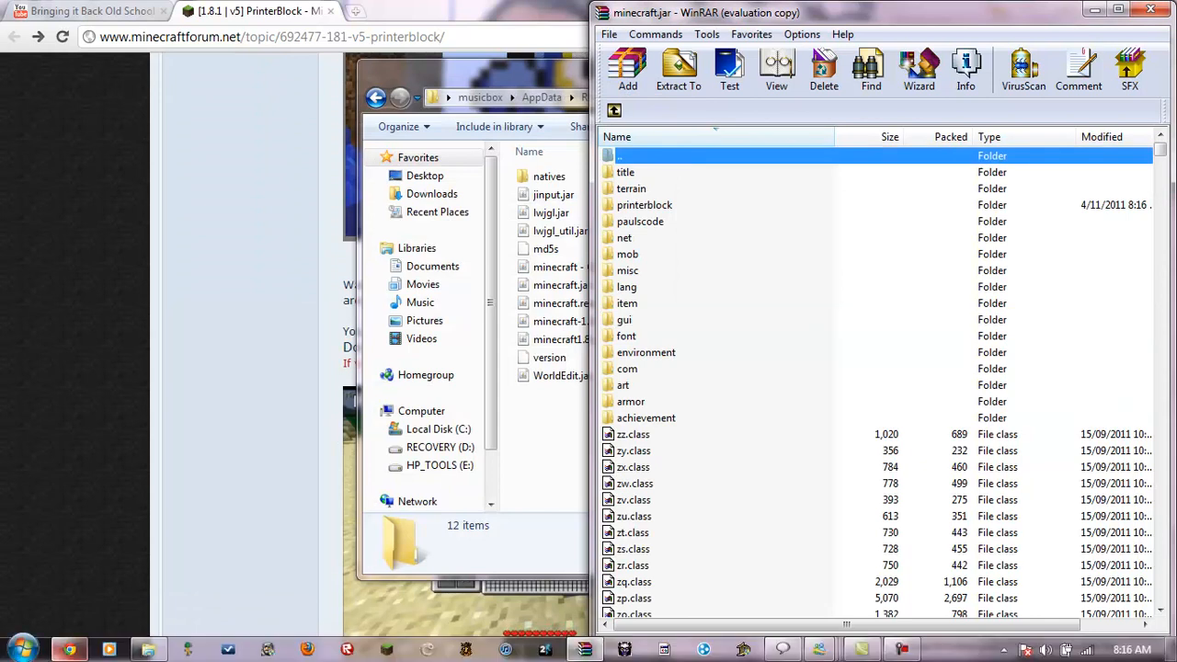
pyautogui.write('toomanyitems')
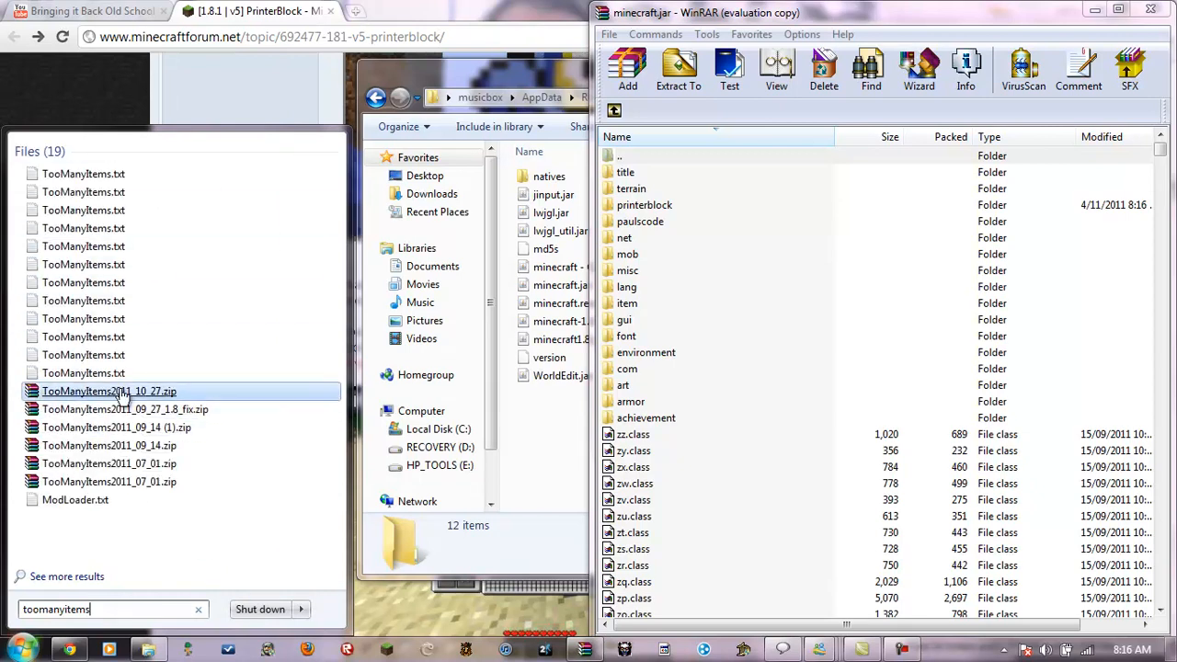
pyautogui.doubleClick(125, 409)
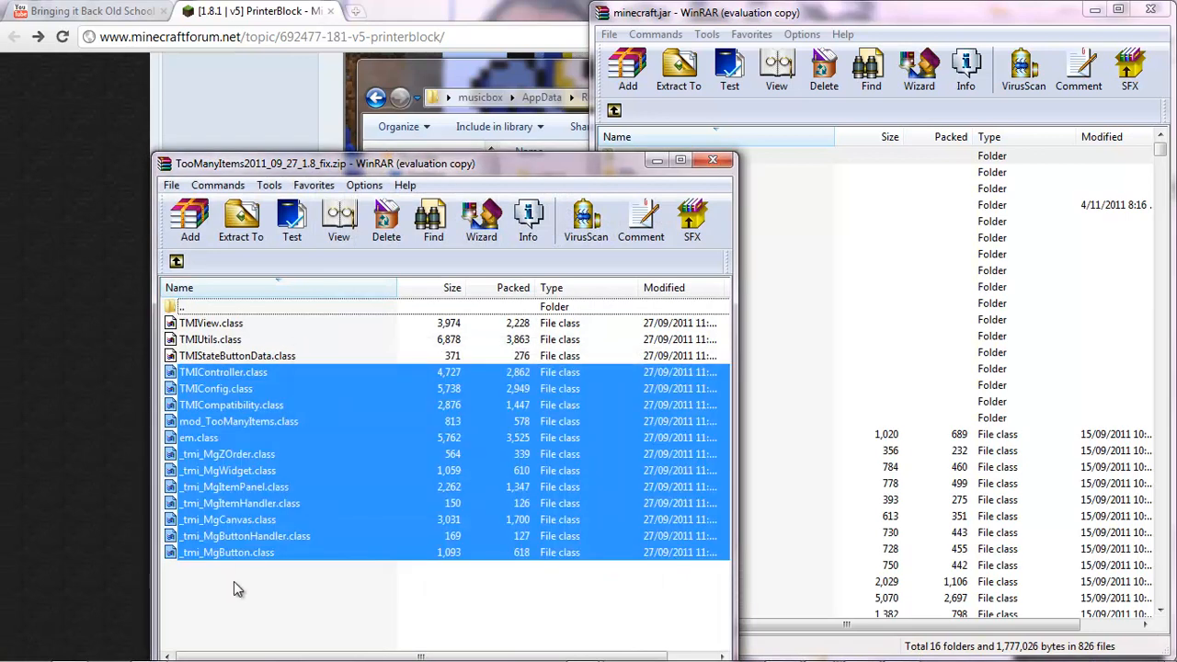
pyautogui.click(627, 70)
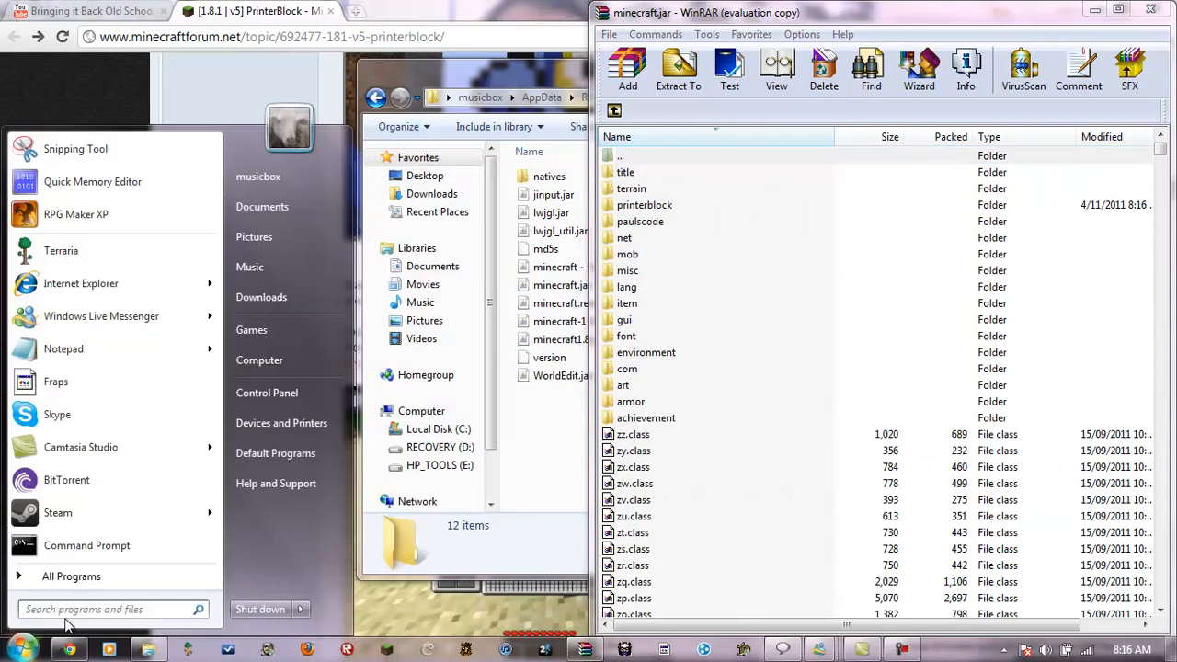
# Find the SinglePlayerCommands zip and add its class files, minus WorldEdit.jar, into minecraft.jar
pyautogui.write('singl')
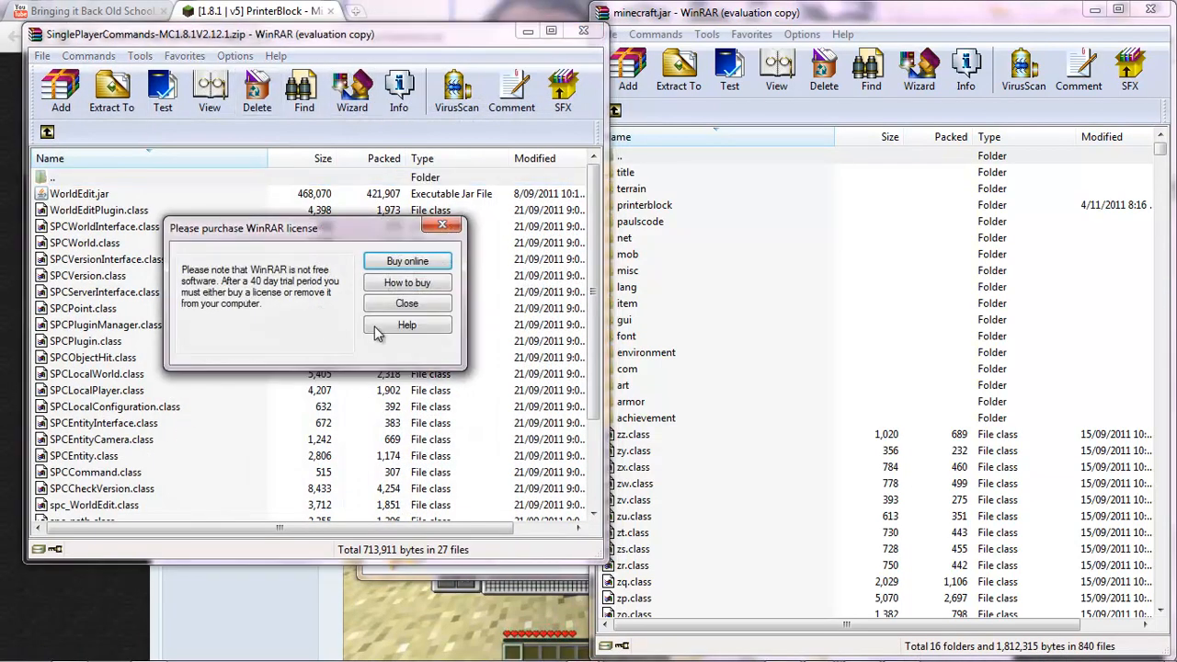
pyautogui.click(406, 302)
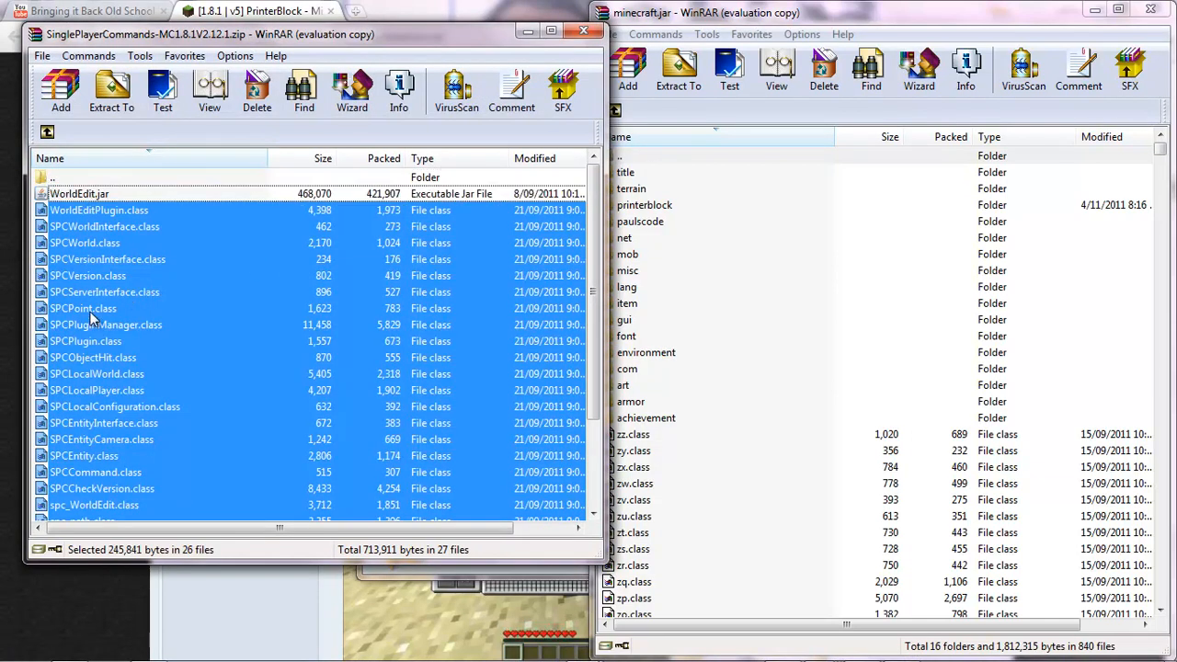
pyautogui.click(627, 70)
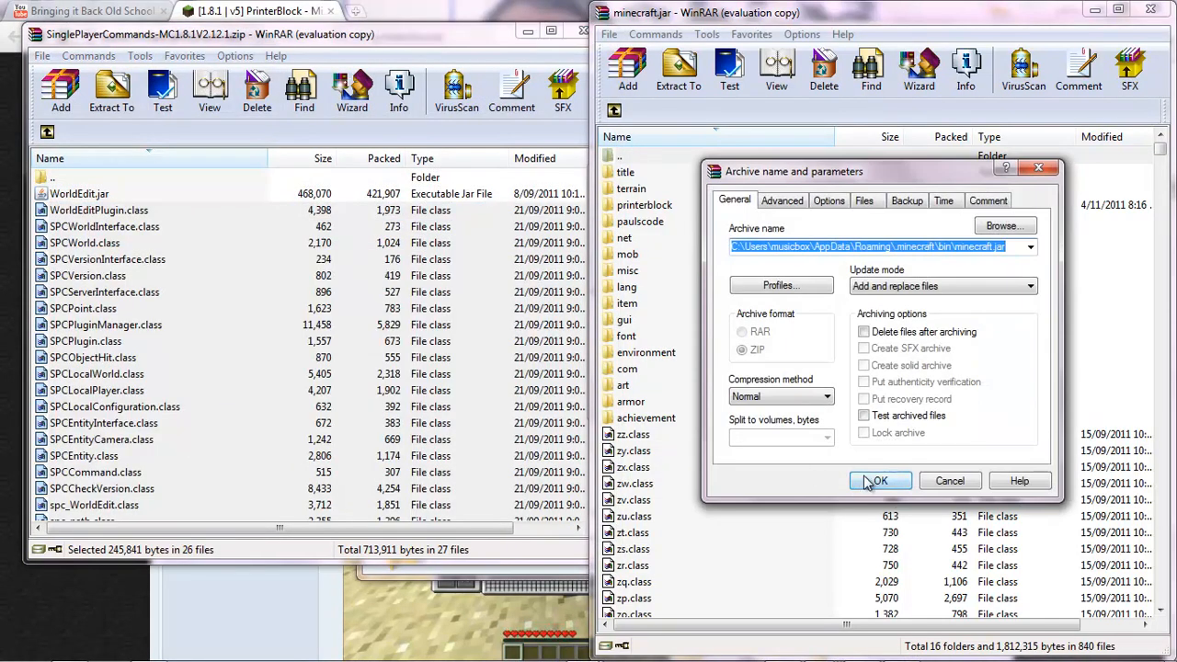
pyautogui.click(879, 482)
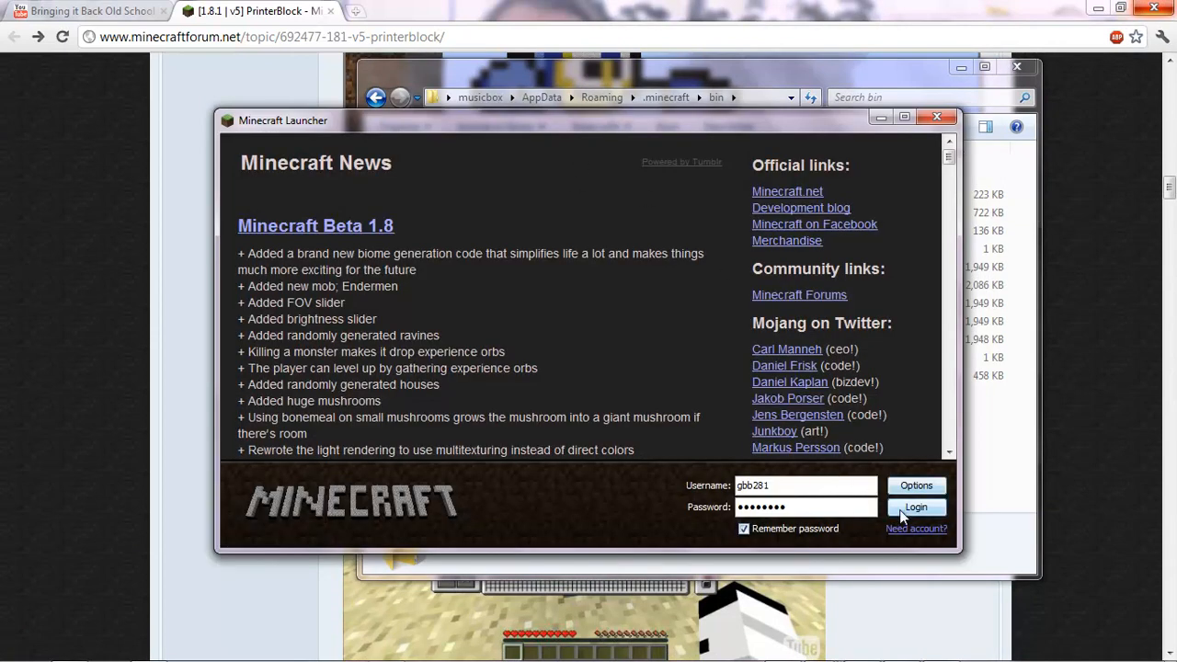
# Log in to launch Minecraft Beta 1.8.1 and maximize it at the title menu
pyautogui.click(916, 508)
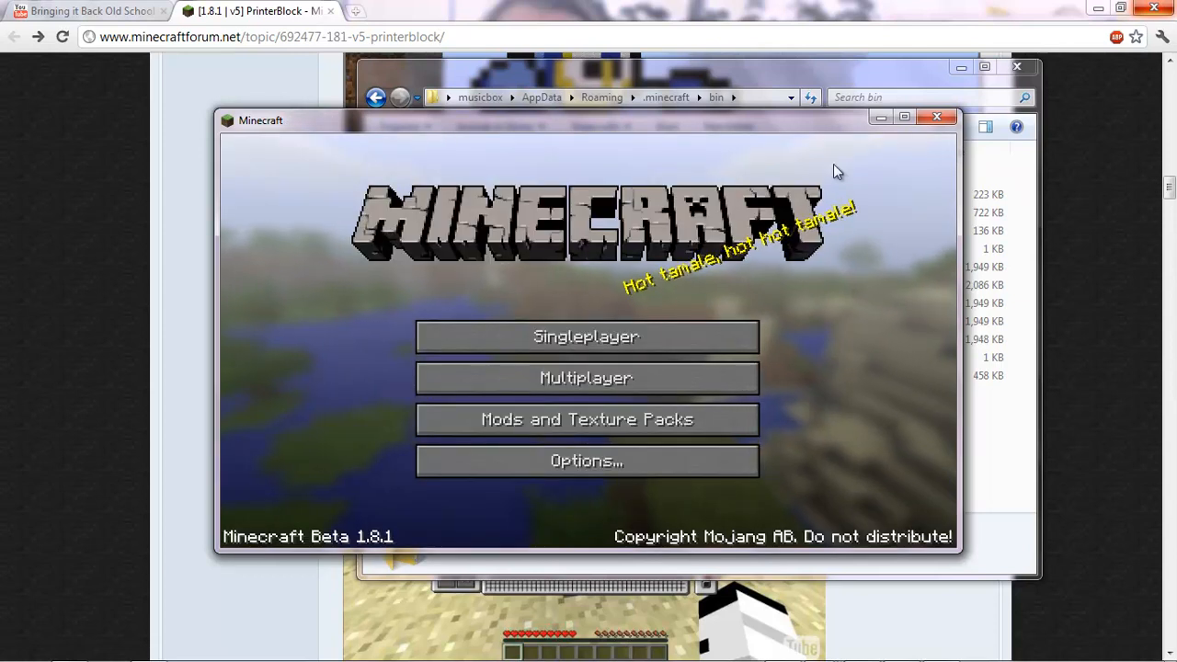
pyautogui.click(905, 118)
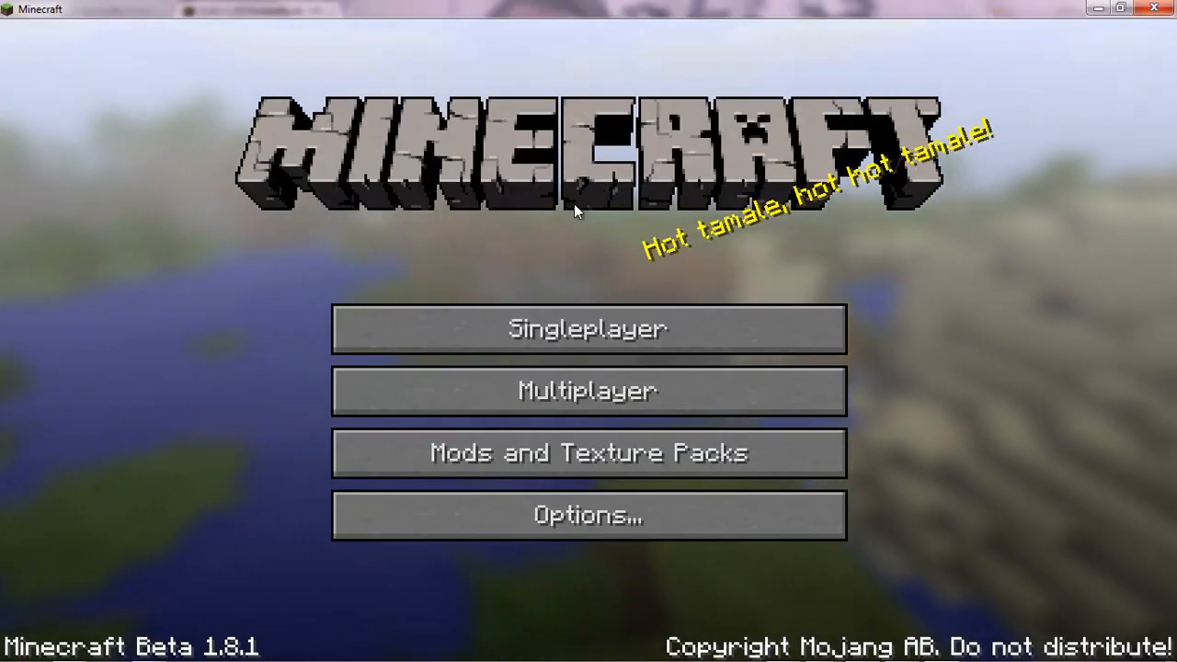
pyautogui.moveTo(603, 112)
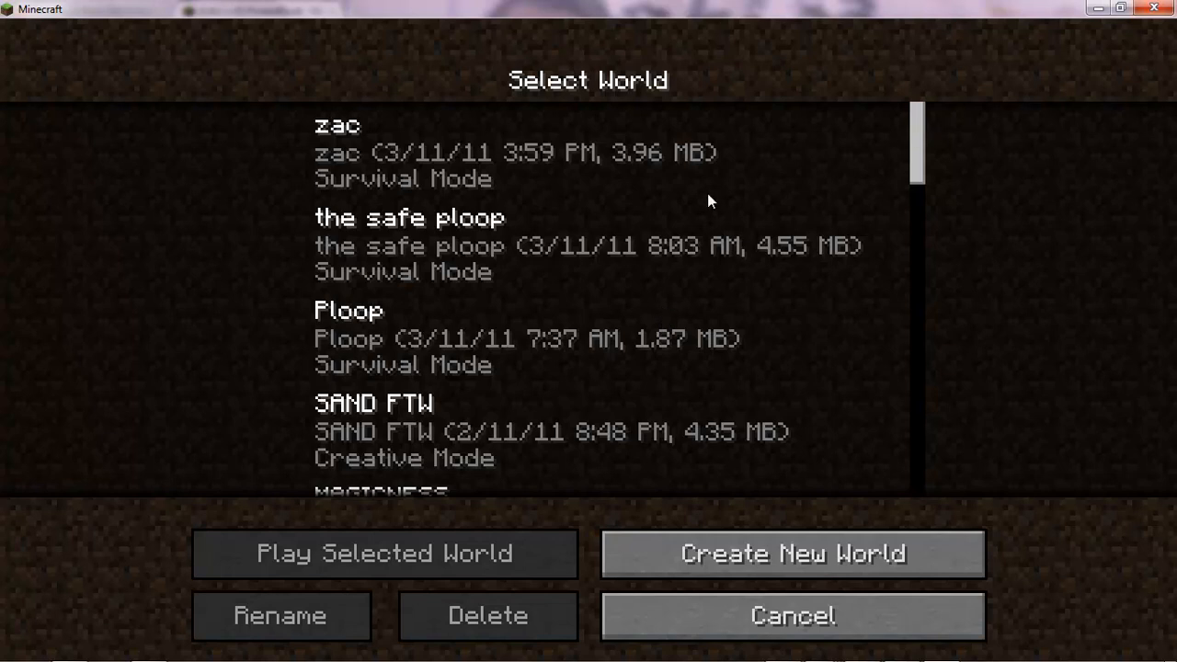
pyautogui.moveTo(603, 270)
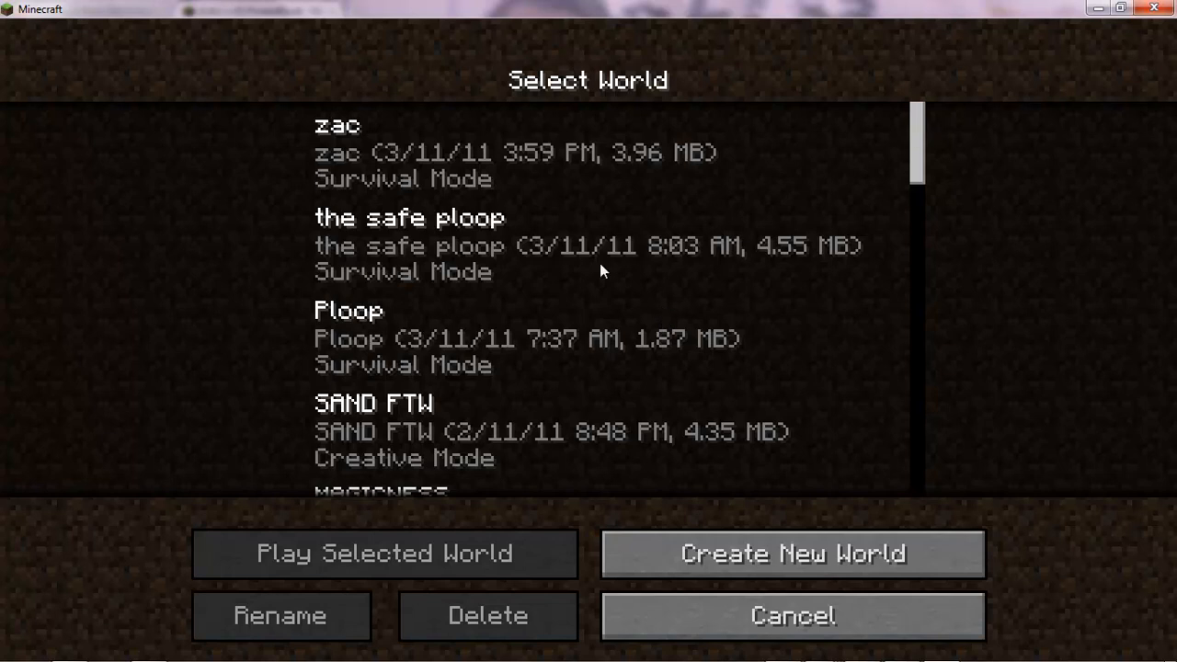
# Select the world 'the safe ploop' and start playing it
pyautogui.click(382, 552)
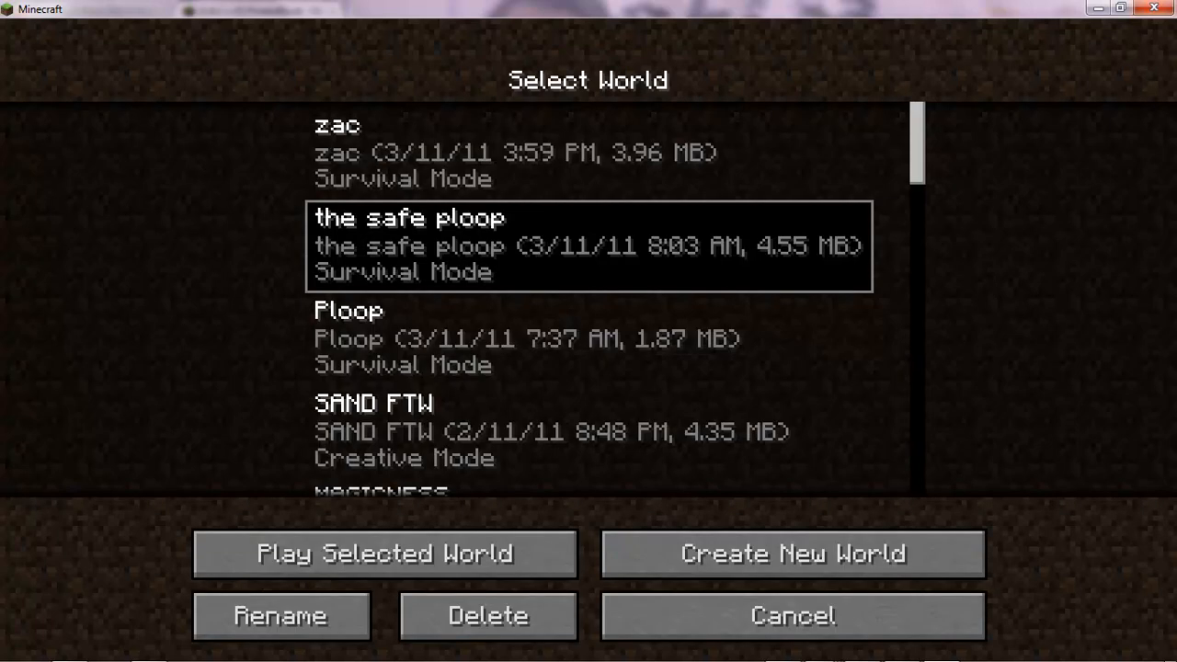
pyautogui.click(384, 554)
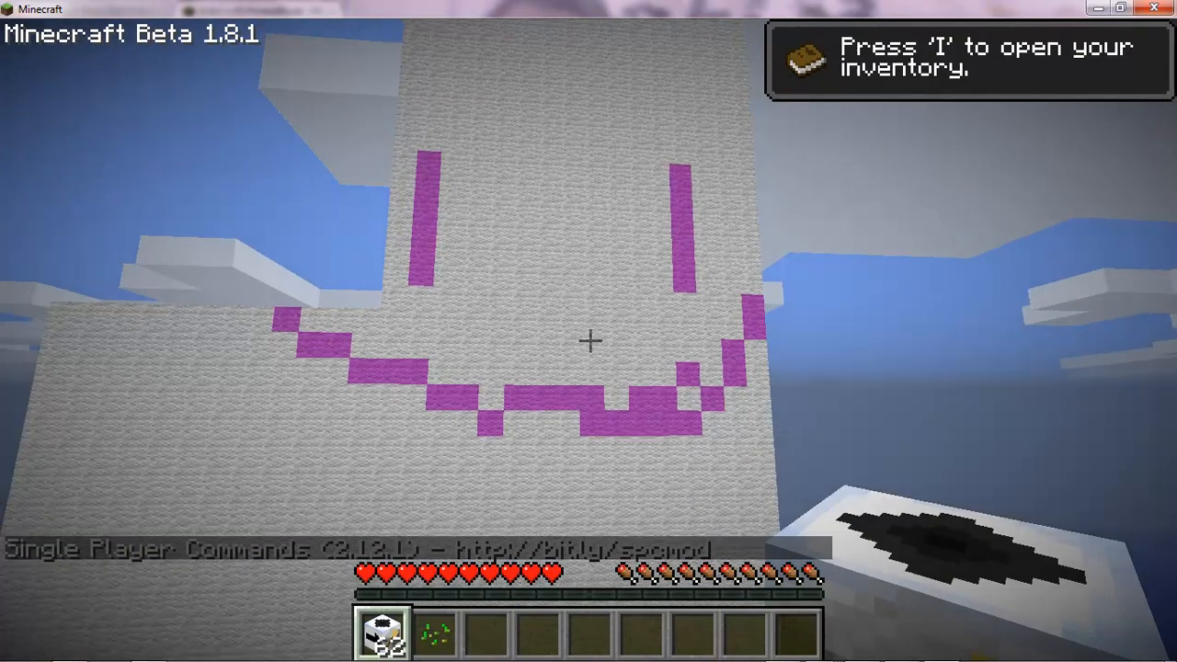